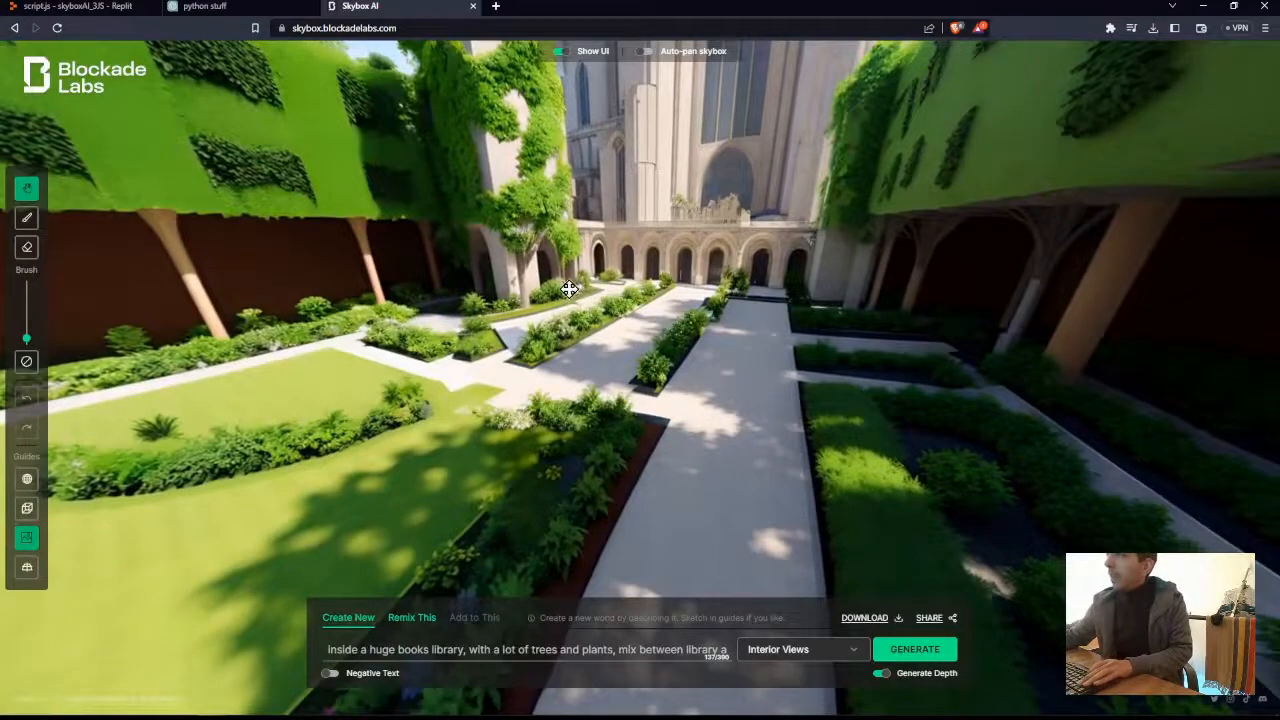
# Step: Generate a new skybox from the same prompt while looking around the garden courtyard, cathedral and hedge tree
pyautogui.moveTo(570, 290); pyautogui.dragTo(715, 370)
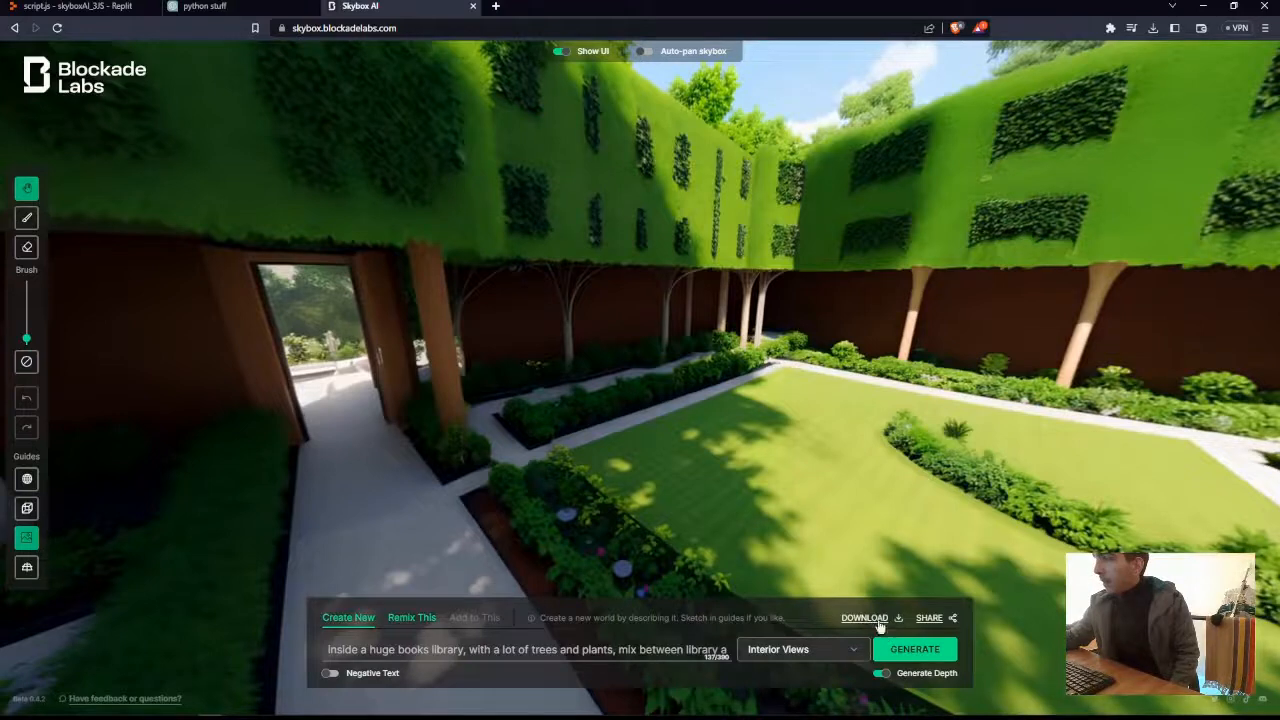
pyautogui.moveTo(790, 365)
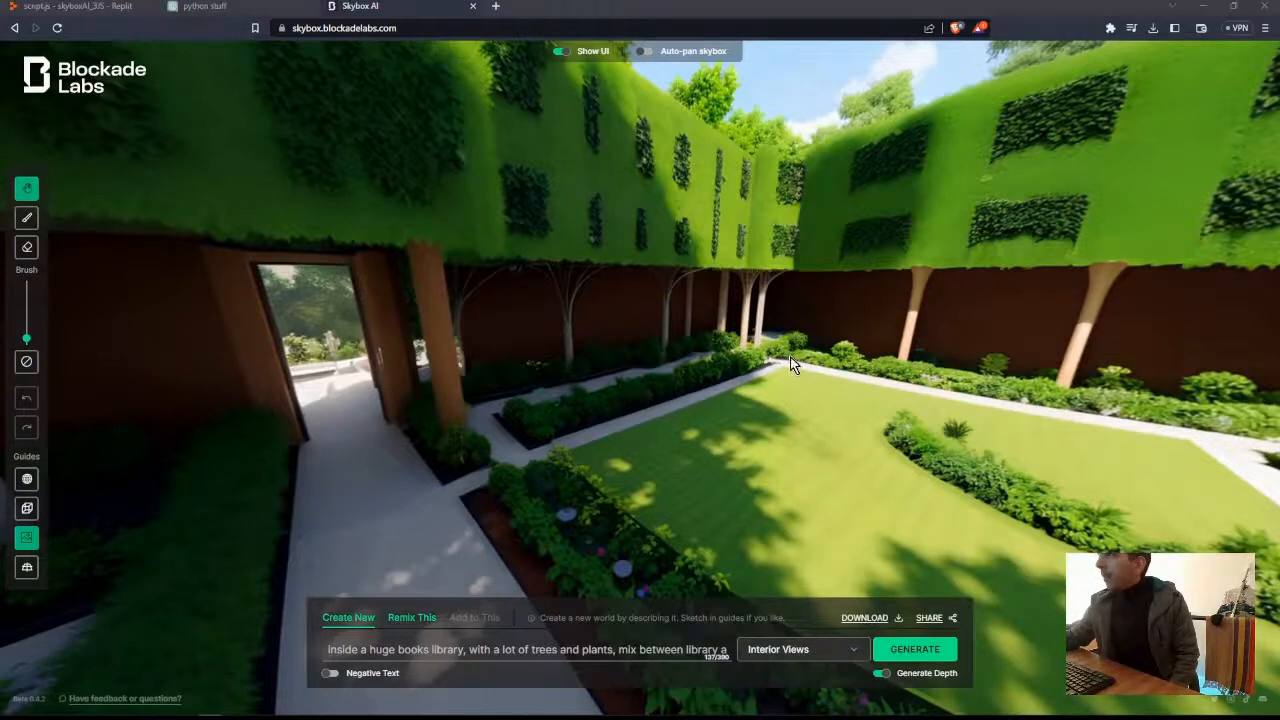
pyautogui.click(864, 617)
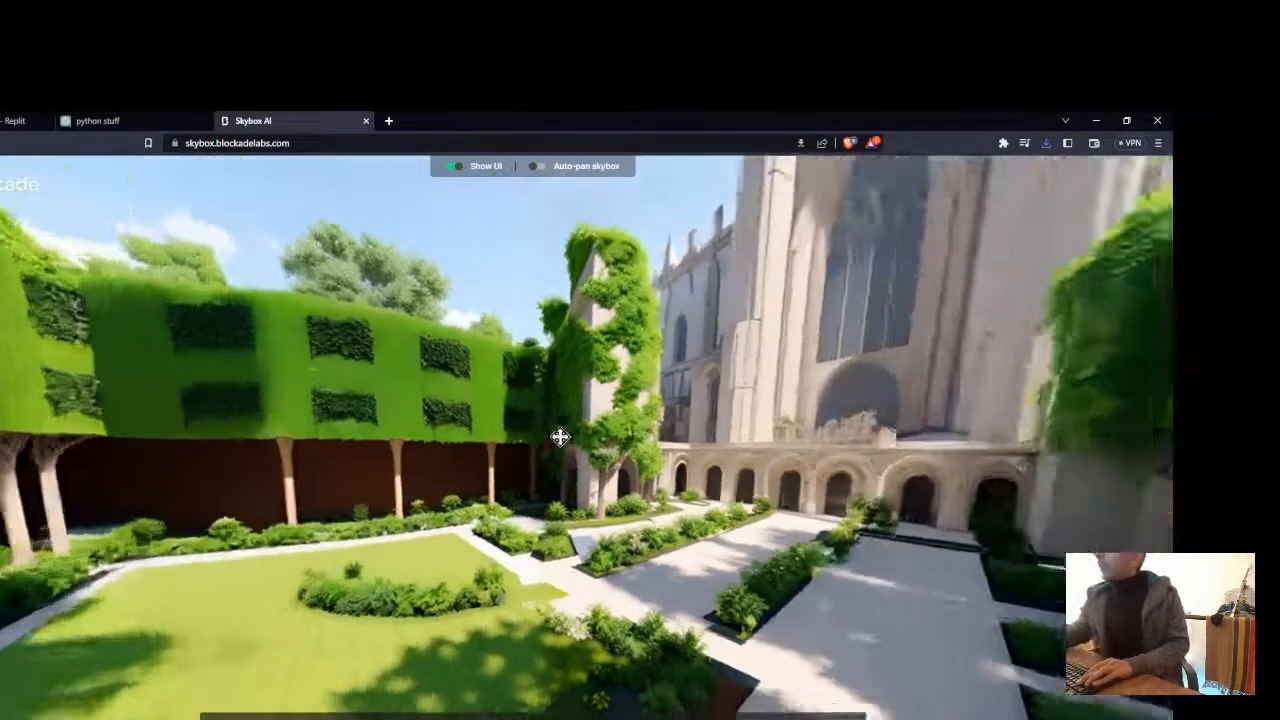
pyautogui.moveTo(560, 437); pyautogui.dragTo(397, 406)
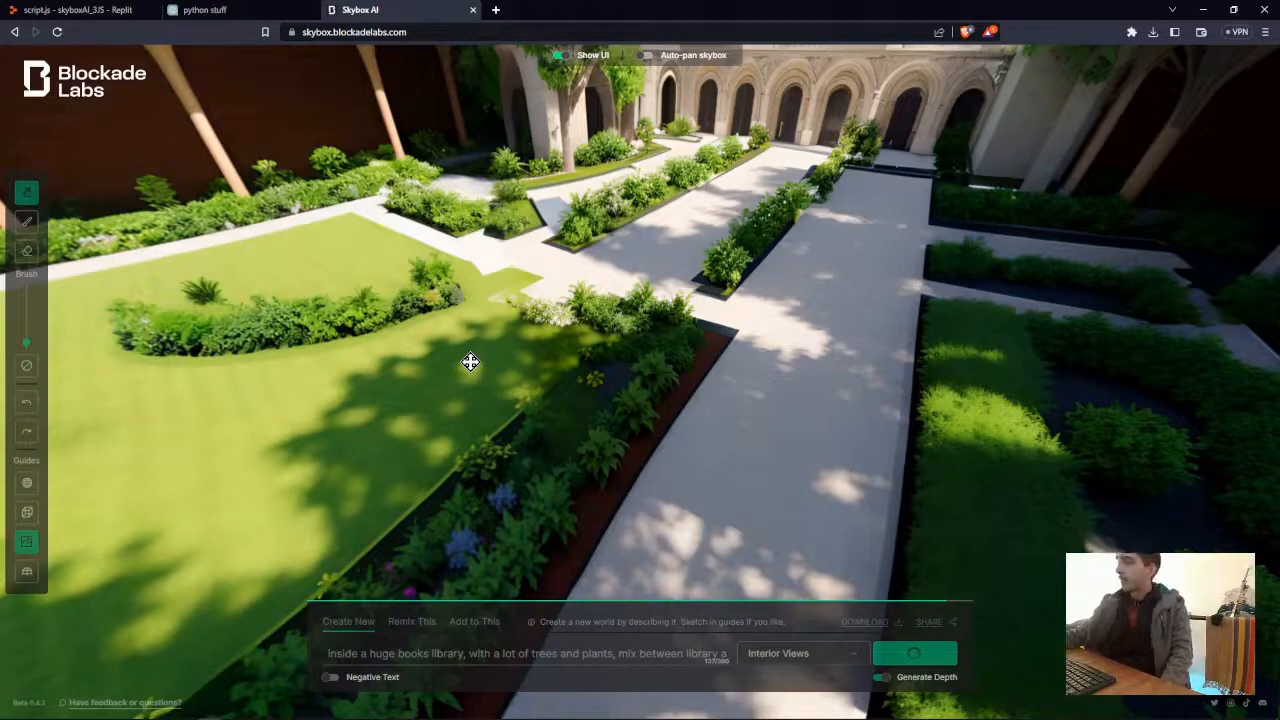
pyautogui.moveTo(120, 101)
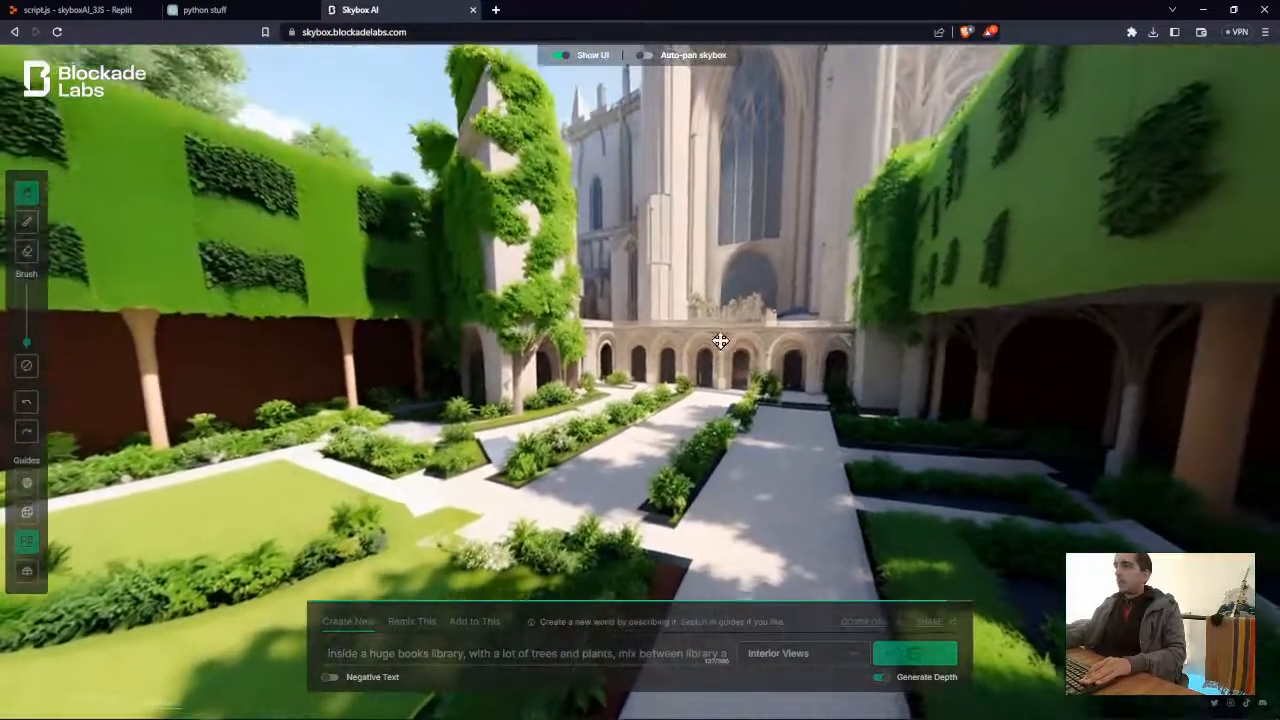
pyautogui.moveTo(720, 340); pyautogui.dragTo(673, 418)
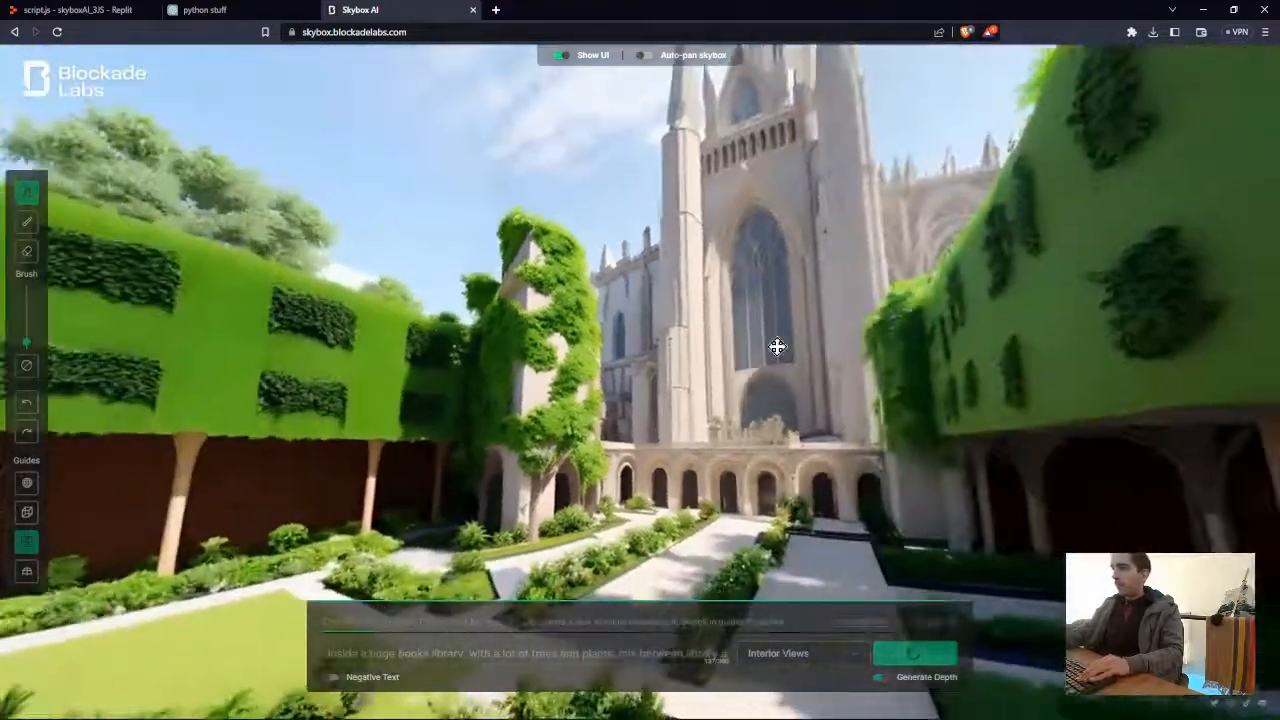
pyautogui.moveTo(778, 347); pyautogui.dragTo(732, 344)
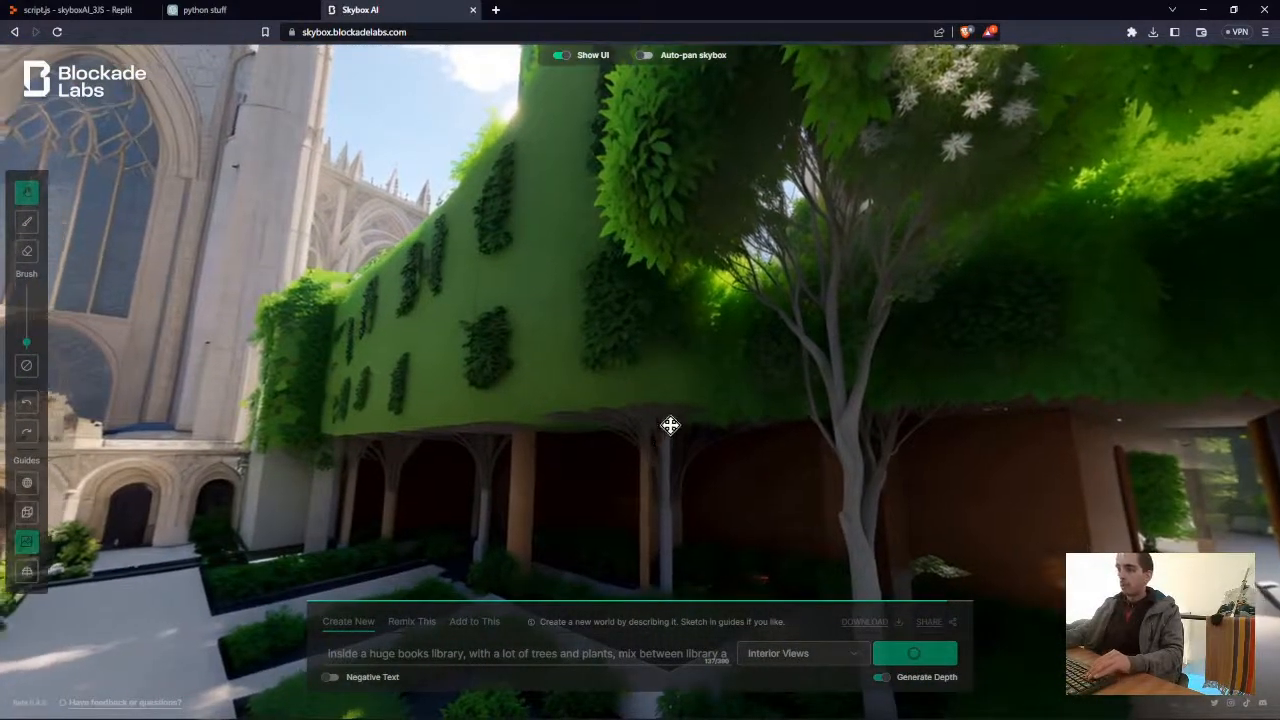
pyautogui.moveTo(670, 425); pyautogui.dragTo(826, 360)
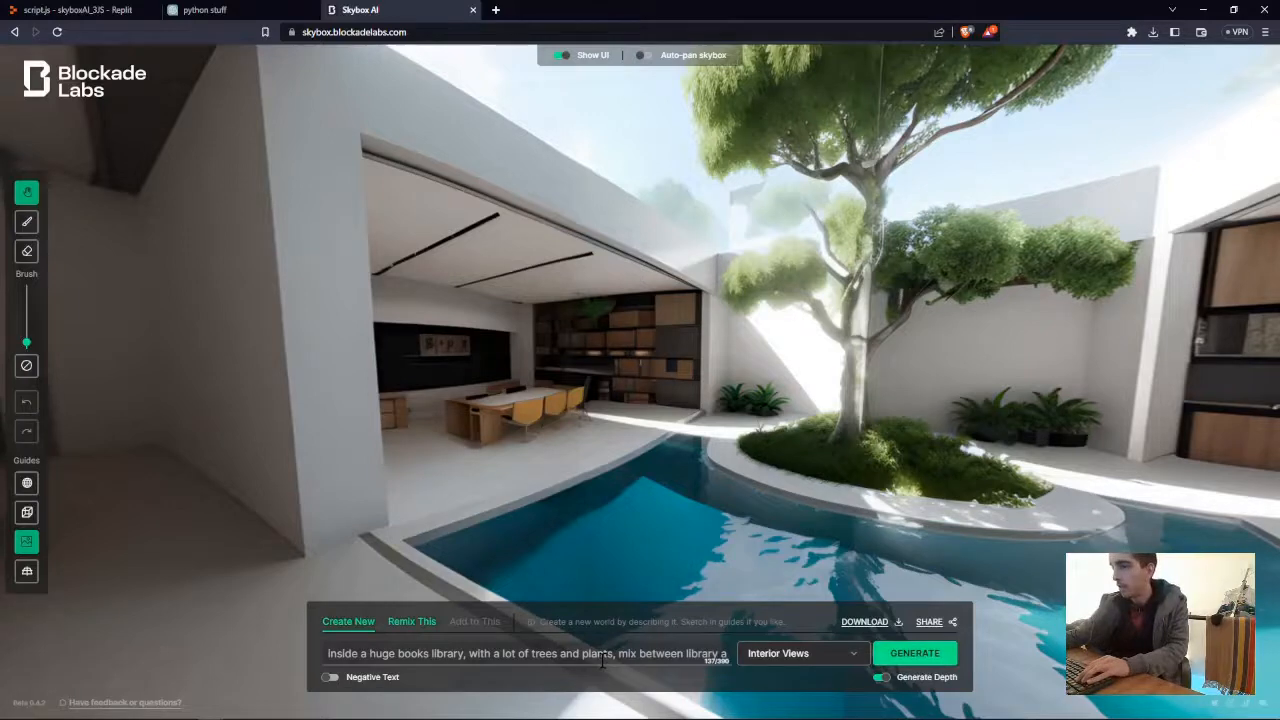
# Step: Leave the Skybox AI page and switch to the browser window showing Replit's skyboxAI_3JS template
pyautogui.click(800, 652)
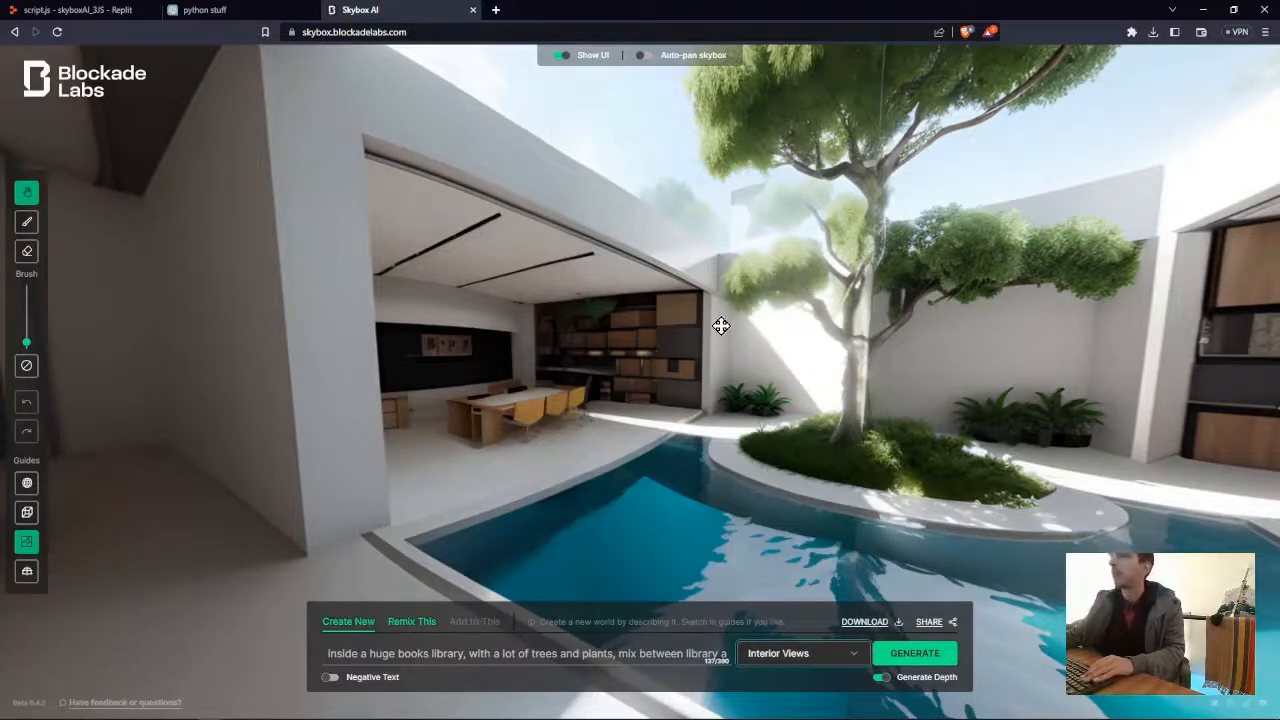
pyautogui.click(65, 10)
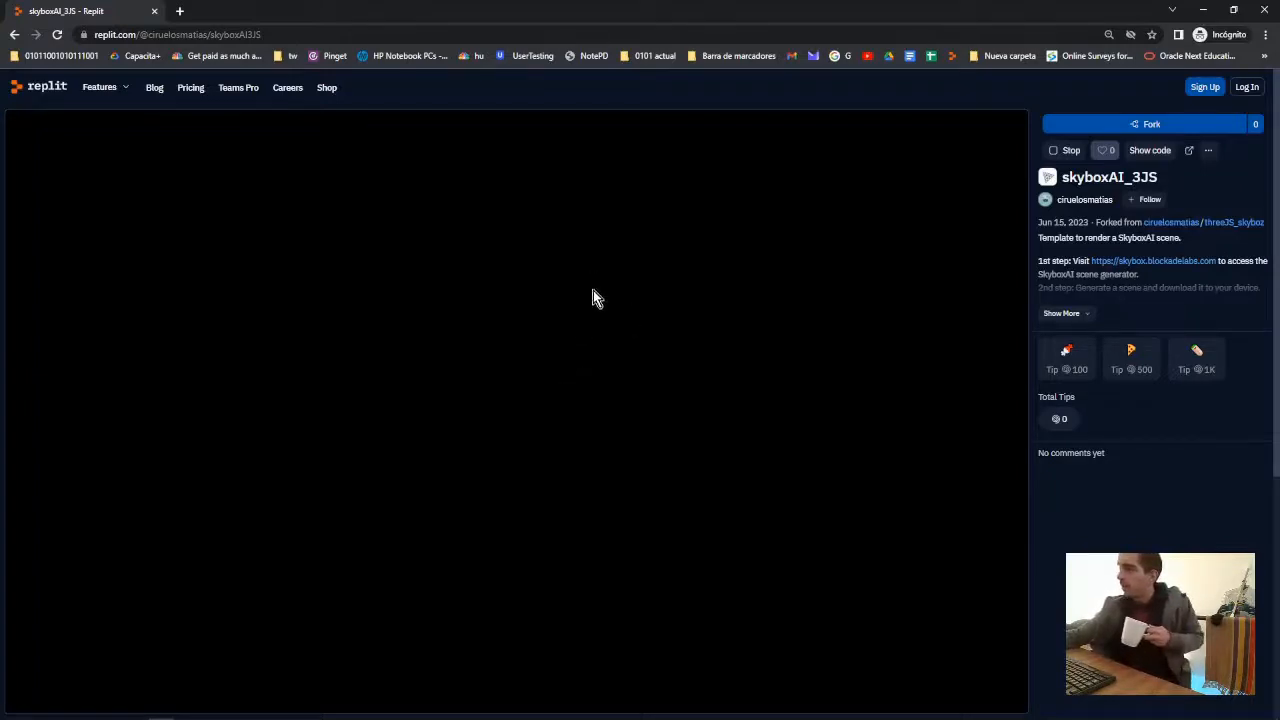
pyautogui.moveTo(1033, 217)
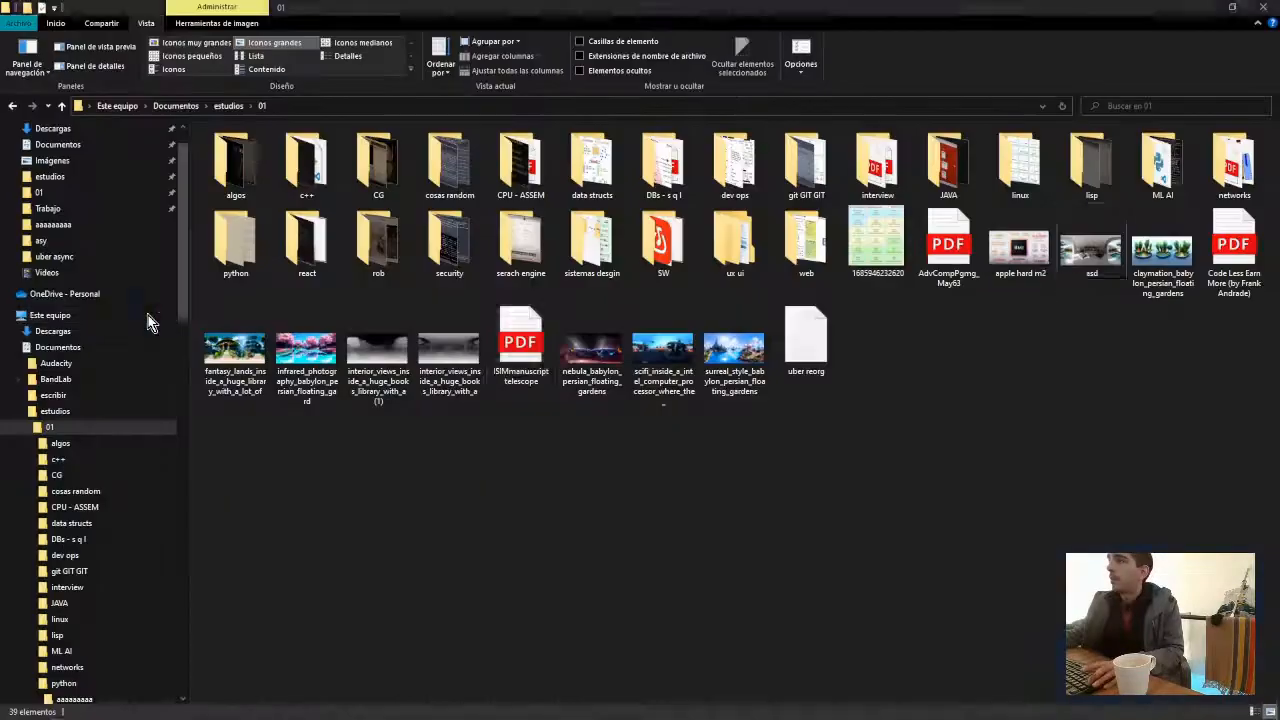
# Step: Select the asd panorama image in File Explorer to drop it into the project's Files panel
pyautogui.click(1091, 245)
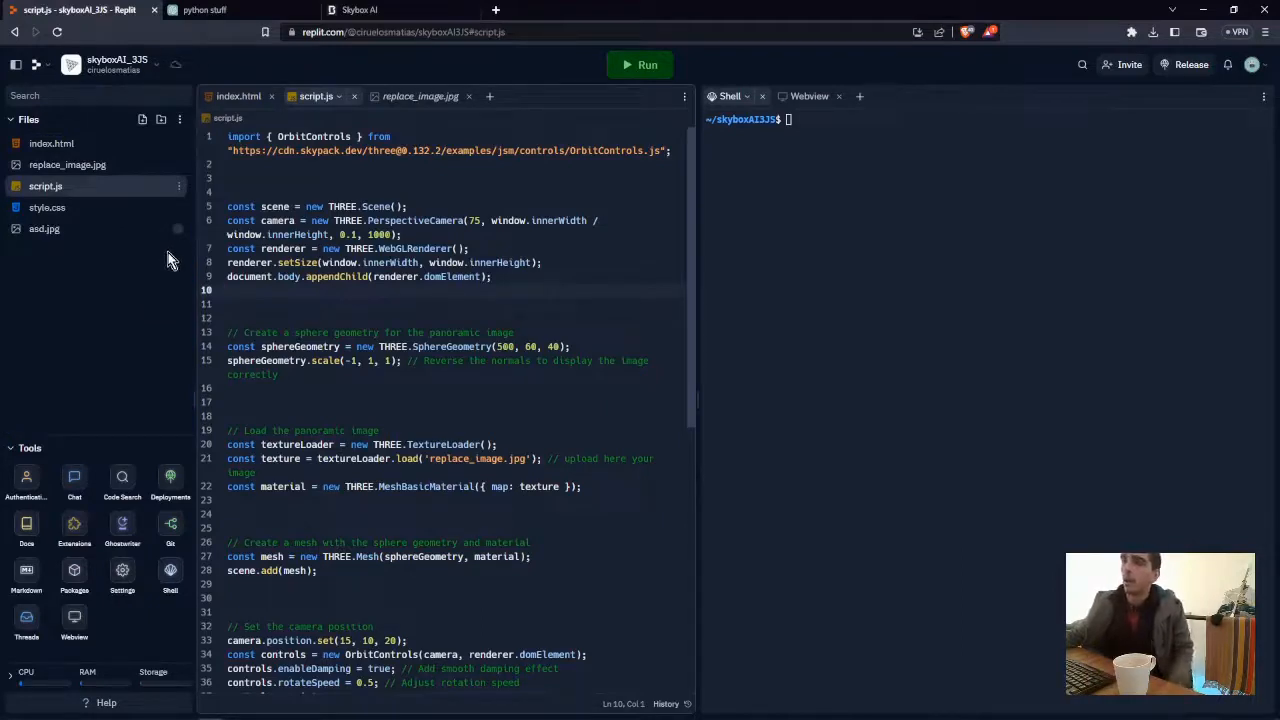
# Step: Close the replace_image.jpg preview so script.js can be edited to load 'asd.jpg'
pyautogui.click(230, 290)
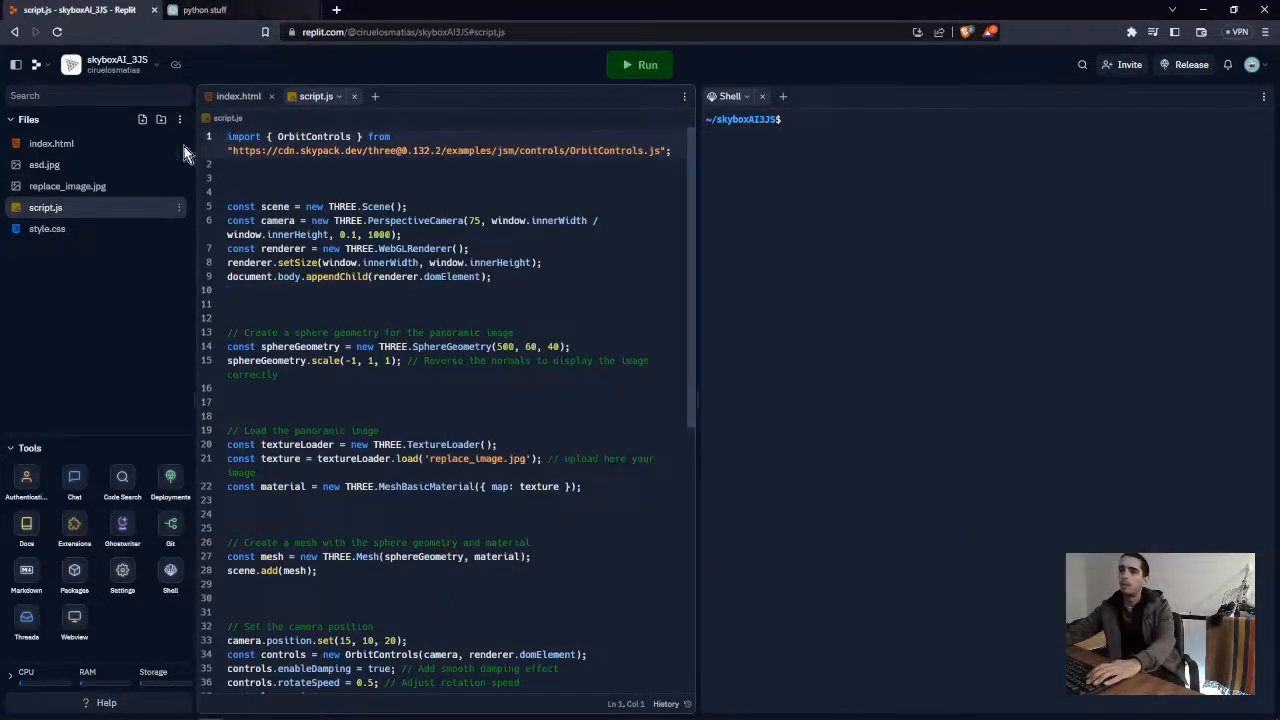
pyautogui.moveTo(148, 165)
pyautogui.write('sd')
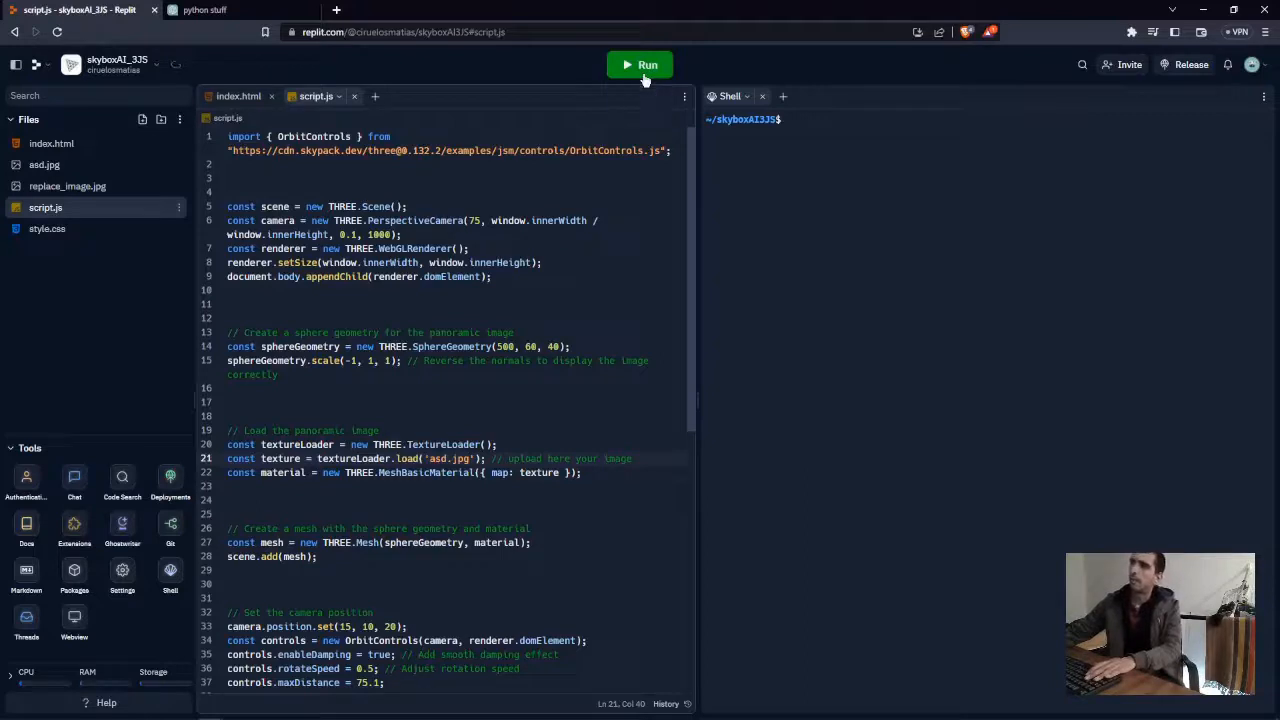
# Step: Run the project to render the asd.jpg pool-courtyard panorama, then return to the Replit editor
pyautogui.click(640, 64)
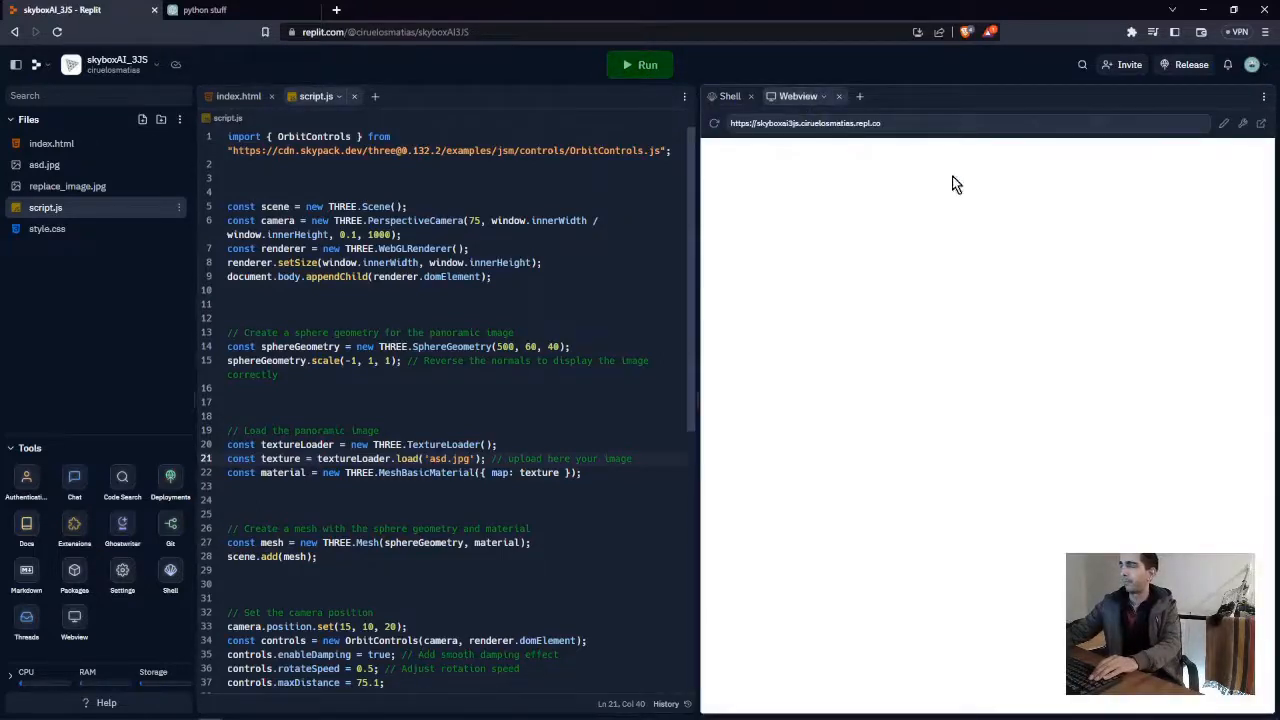
pyautogui.moveTo(1089, 212)
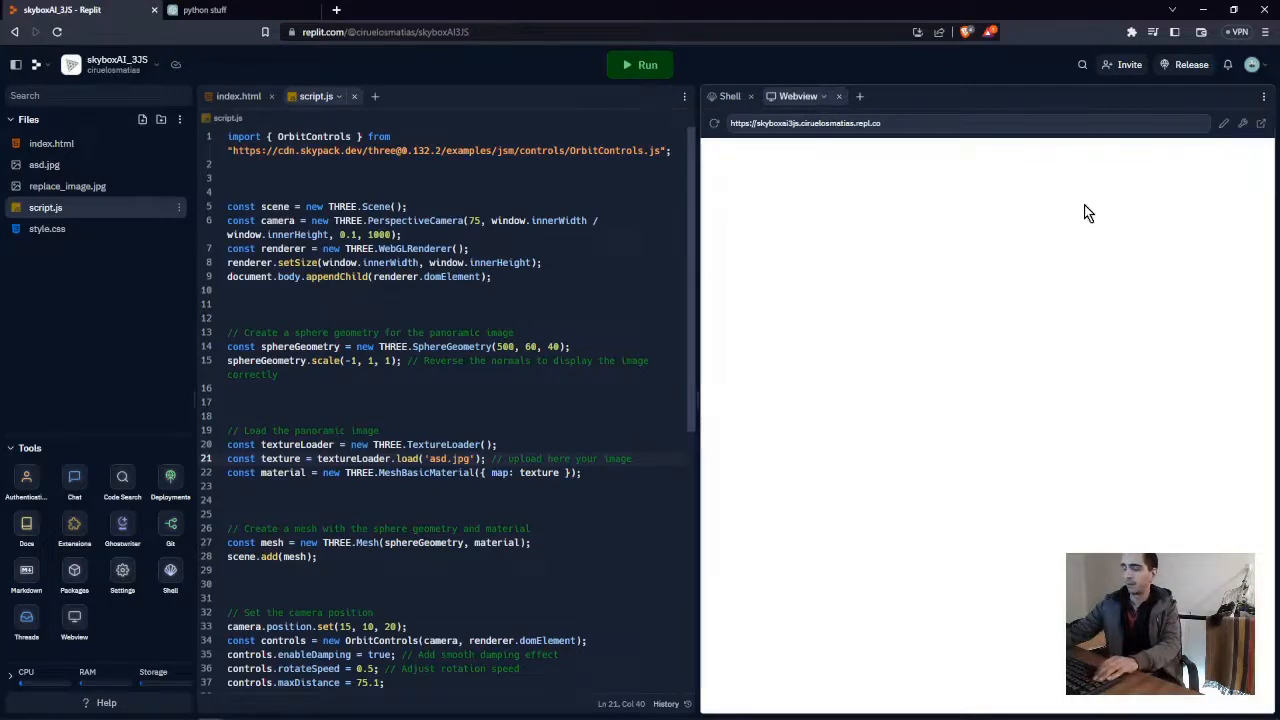
pyautogui.moveTo(973, 201)
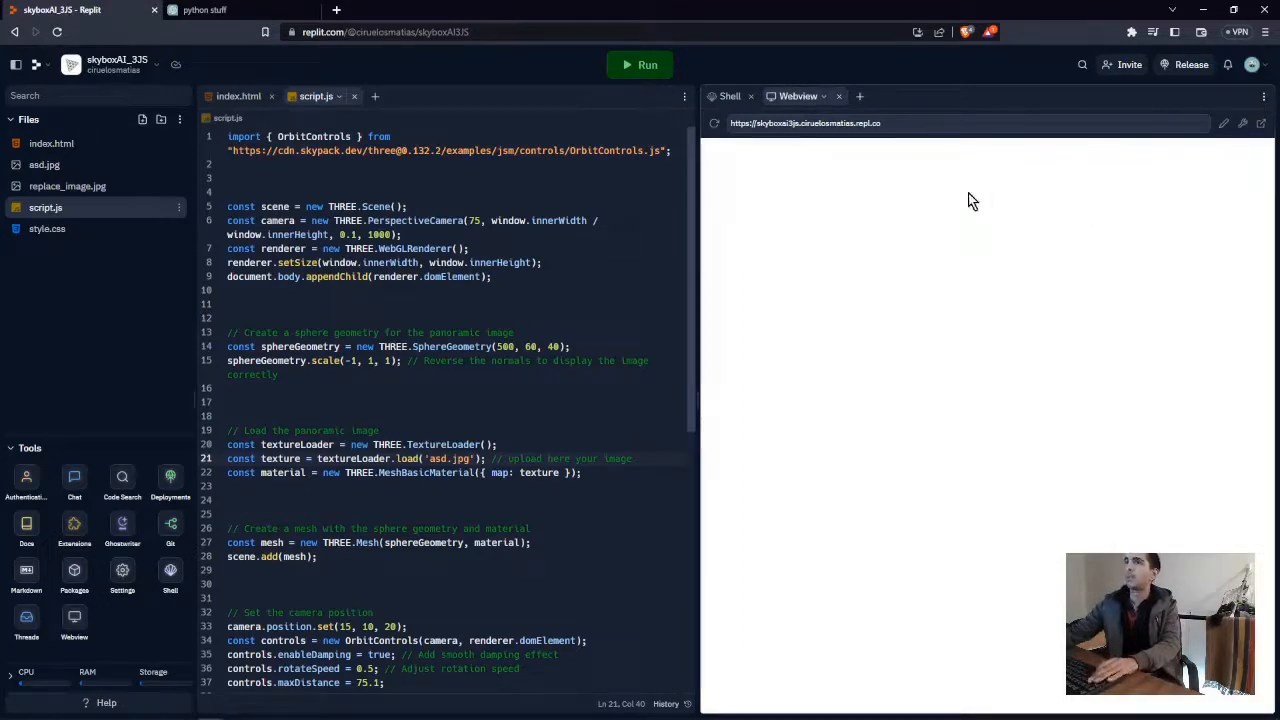
pyautogui.moveTo(970, 205)
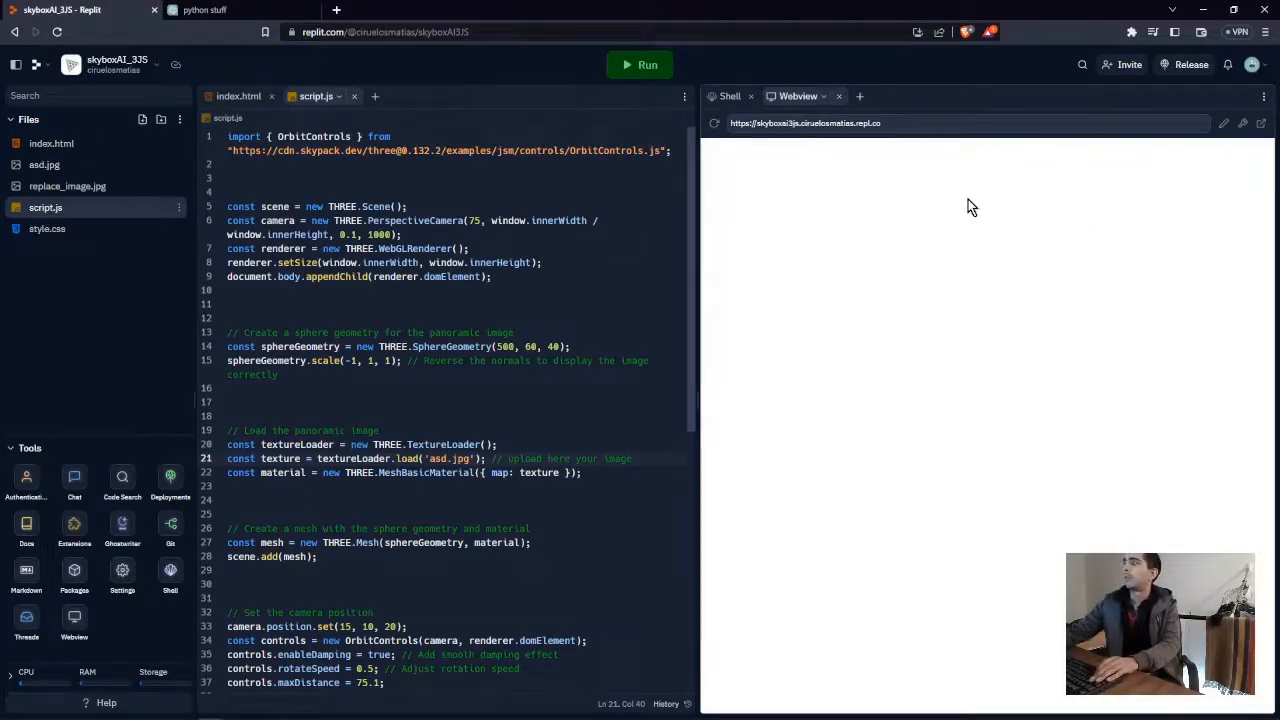
pyautogui.moveTo(1020, 248)
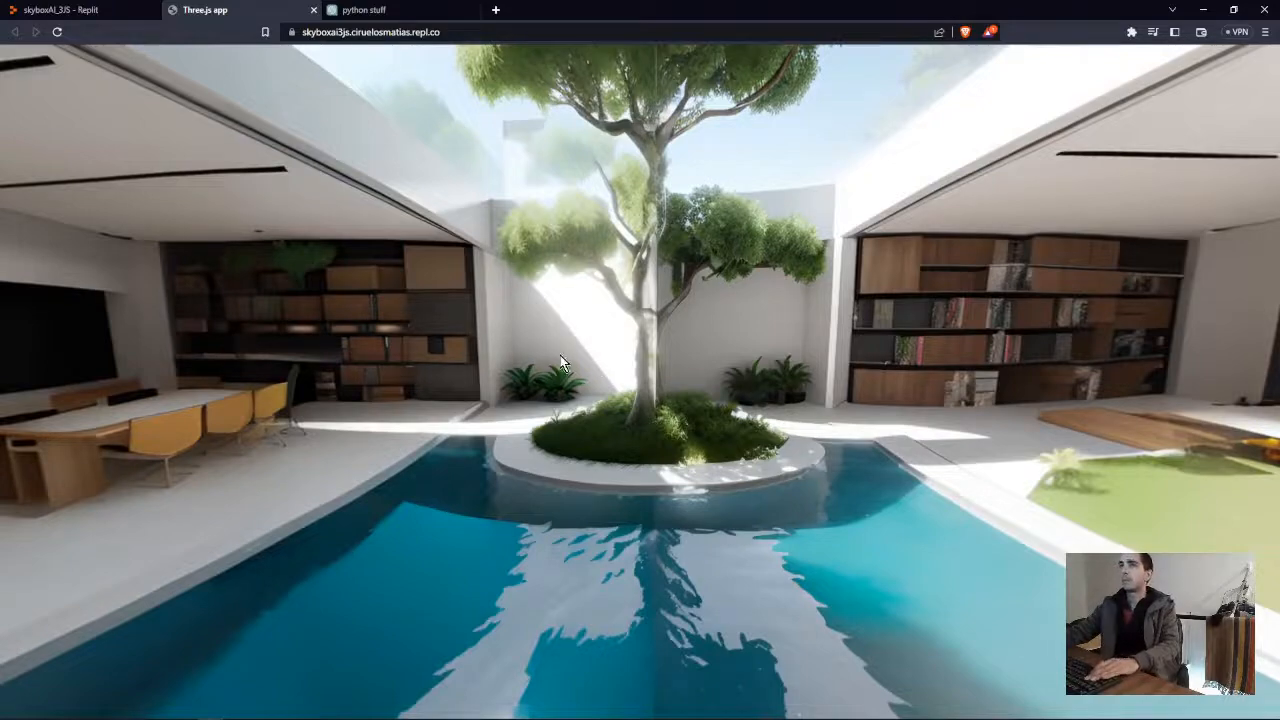
pyautogui.click(60, 10)
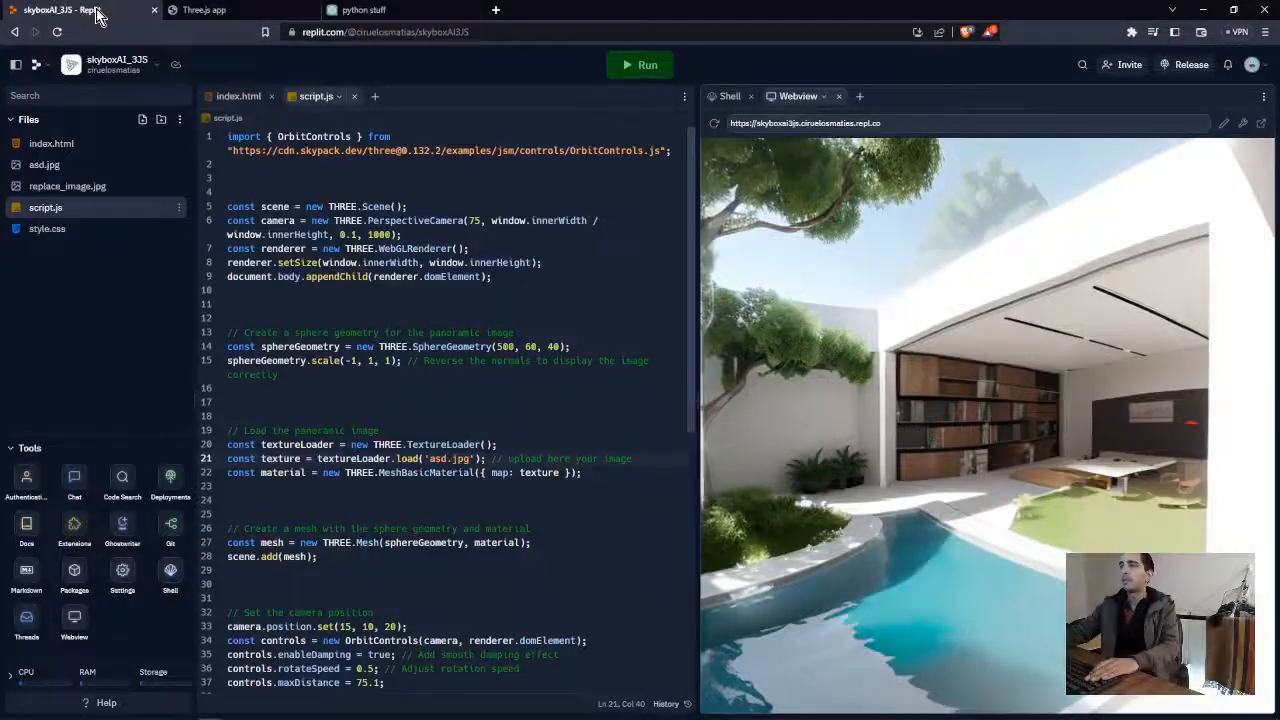